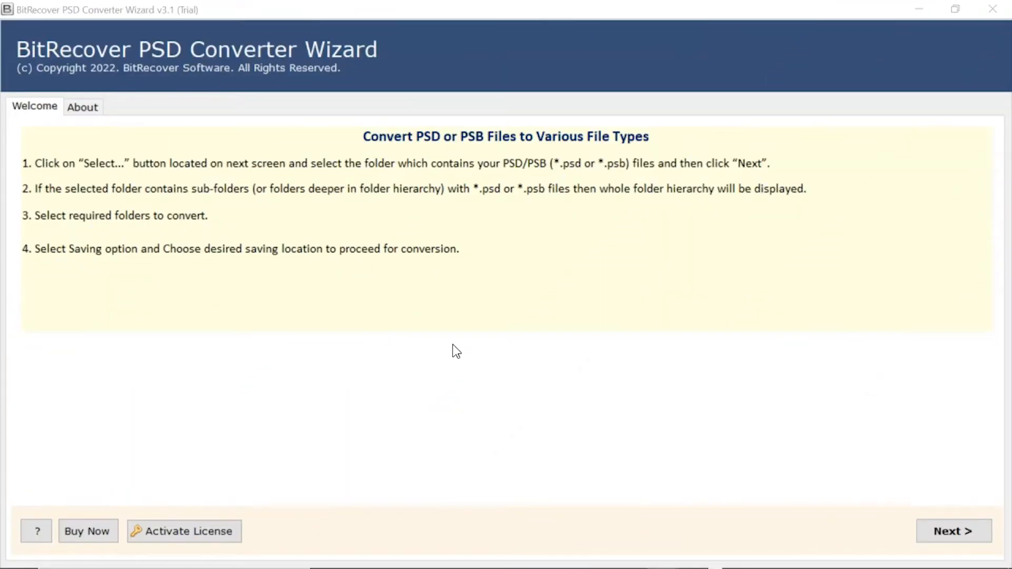
mouse_move(829, 484)
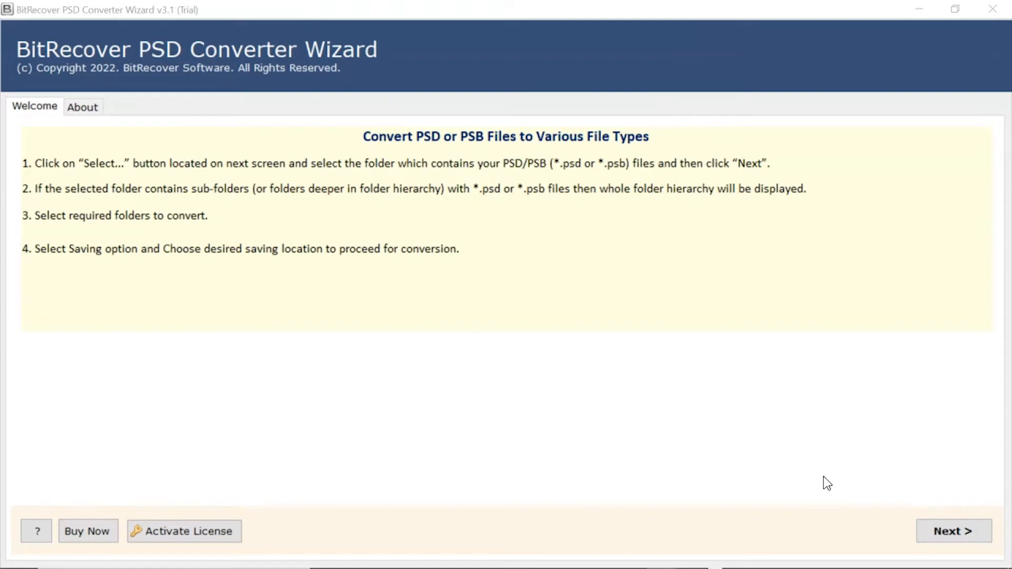
mouse_move(953, 531)
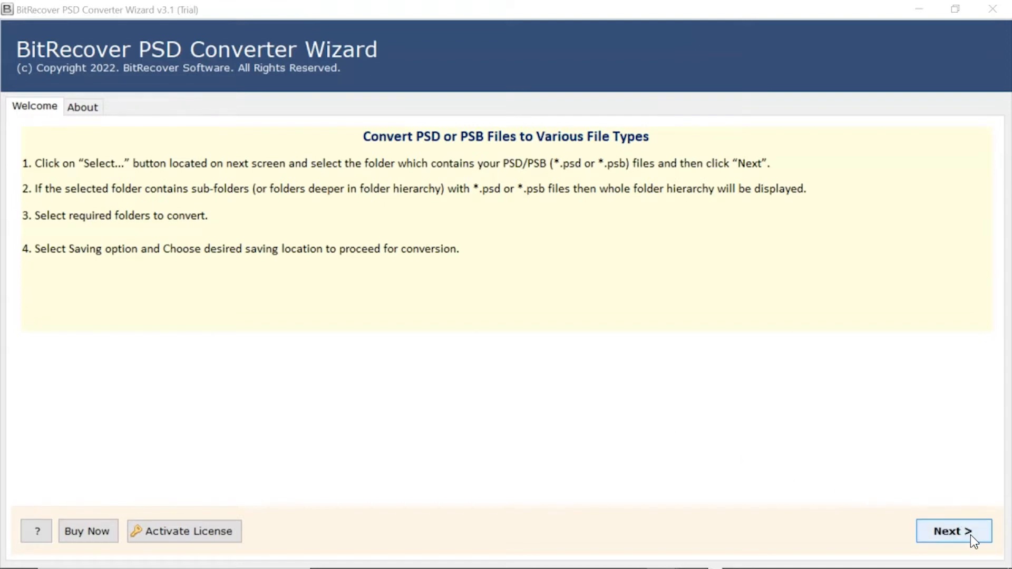
Advance the wizard from the Welcome tab to the Select File(s) page
left_click(954, 531)
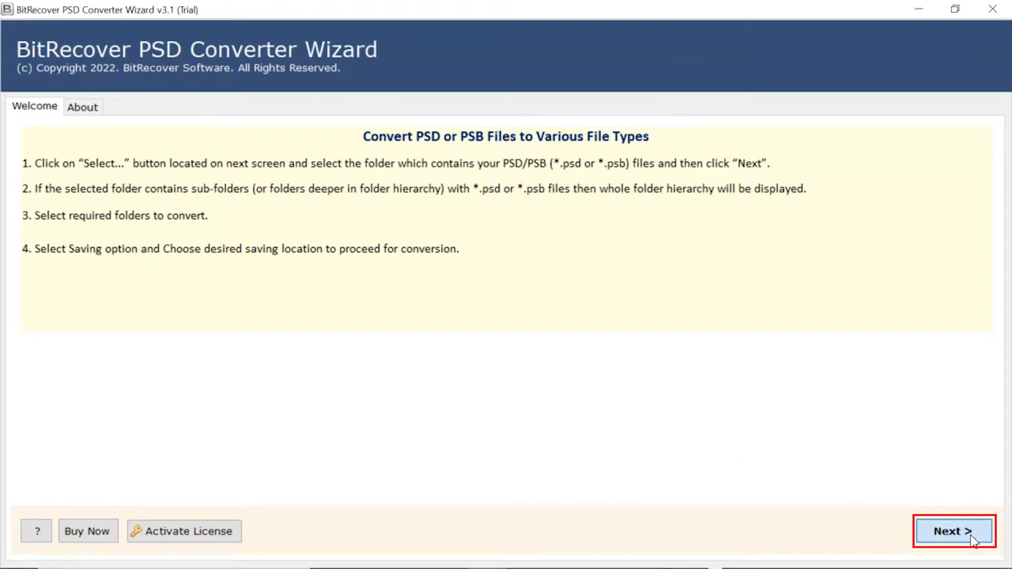
left_click(954, 532)
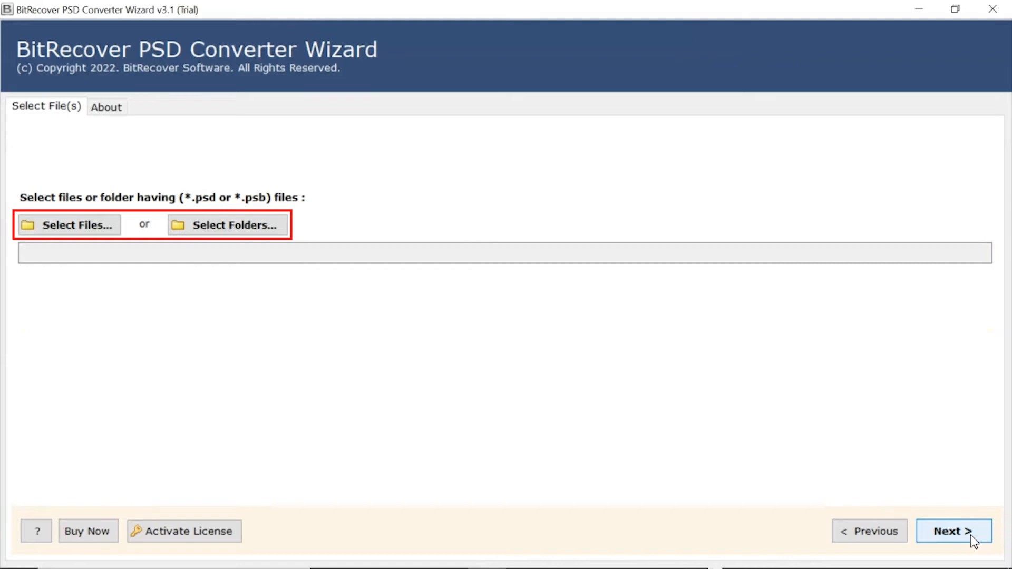
mouse_move(321, 346)
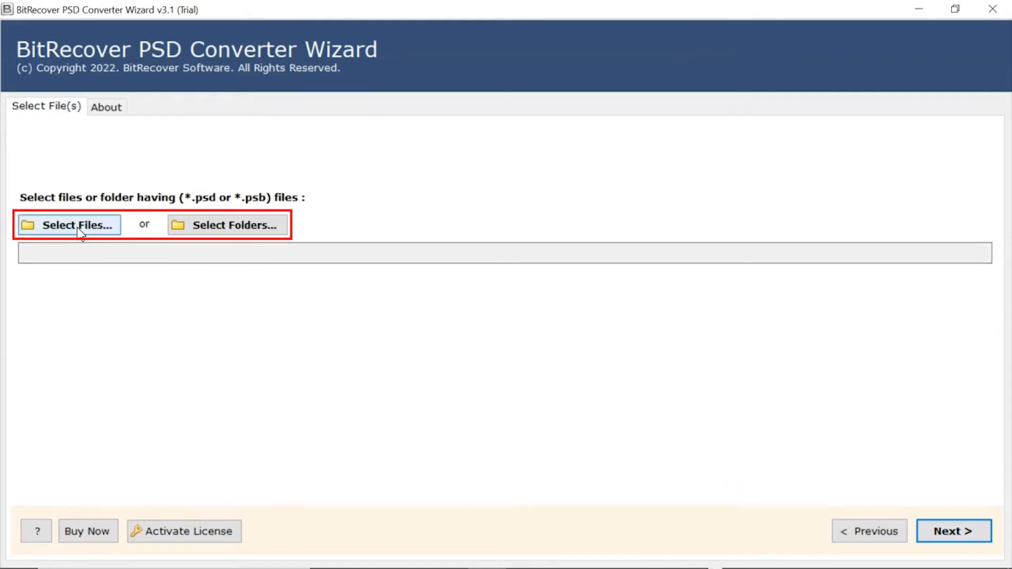
mouse_move(227, 225)
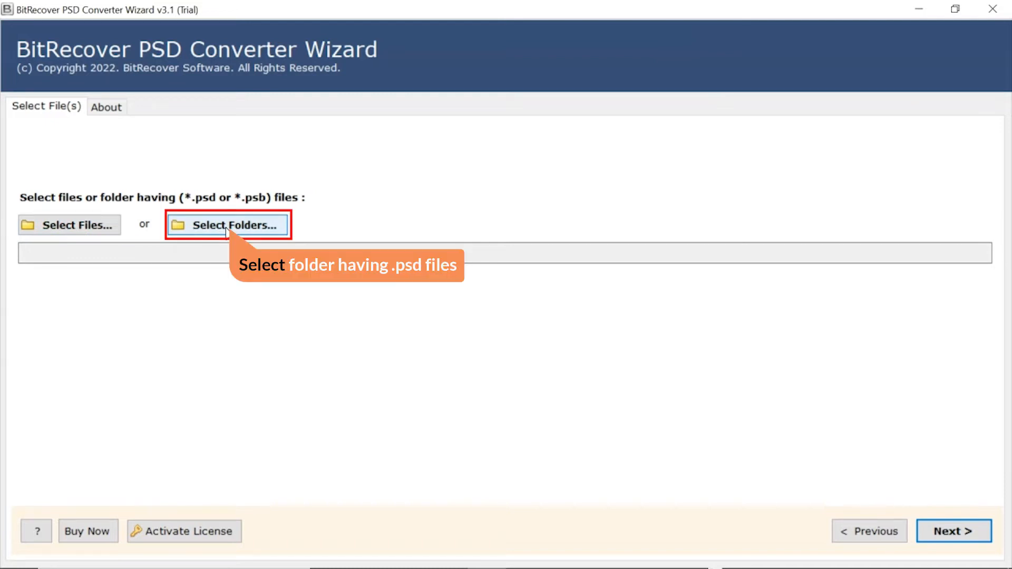
Load the Desktop > Data Files > PSD Files folder as the source of PSD files
left_click(227, 225)
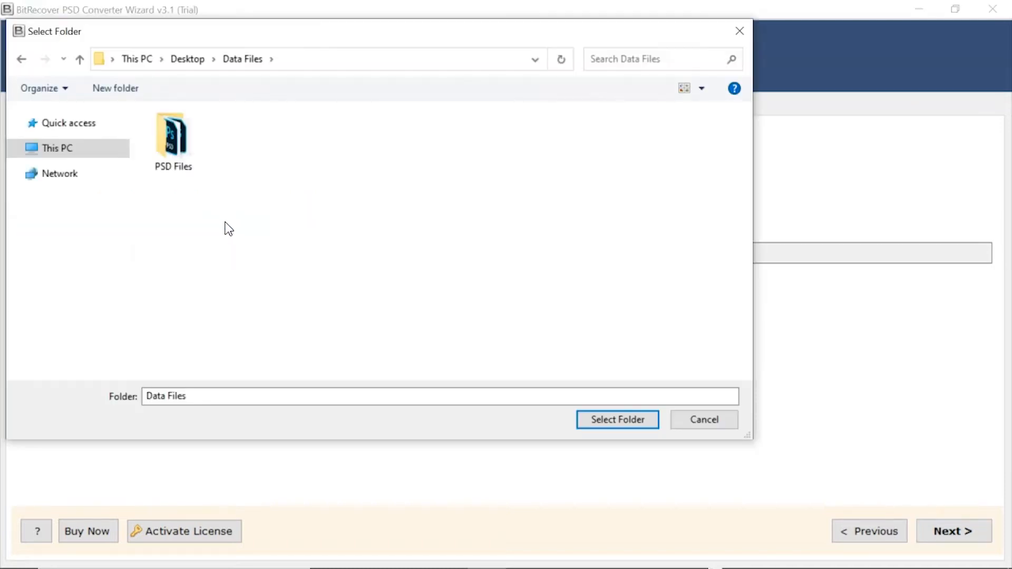
left_click(173, 133)
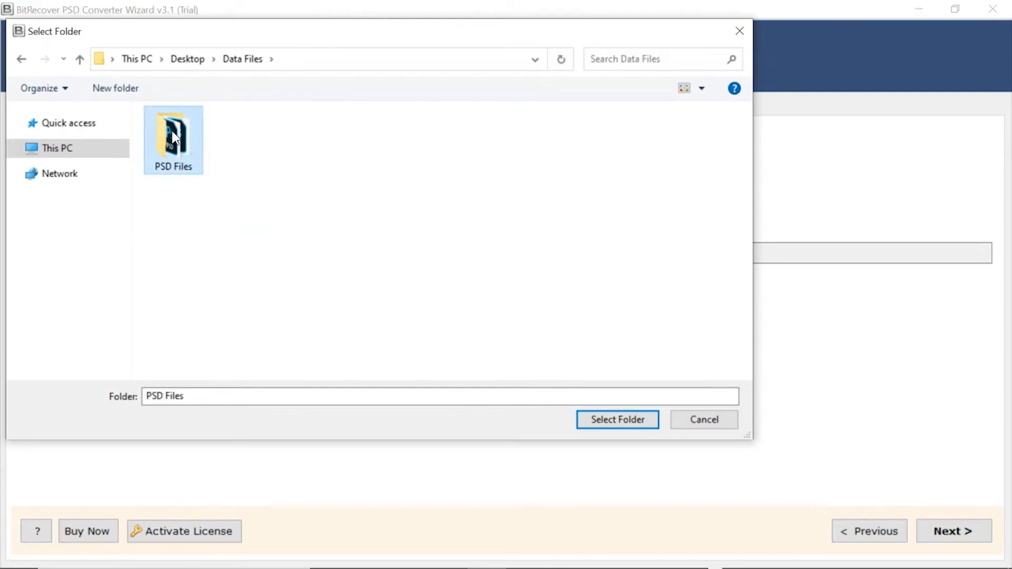
left_click(616, 420)
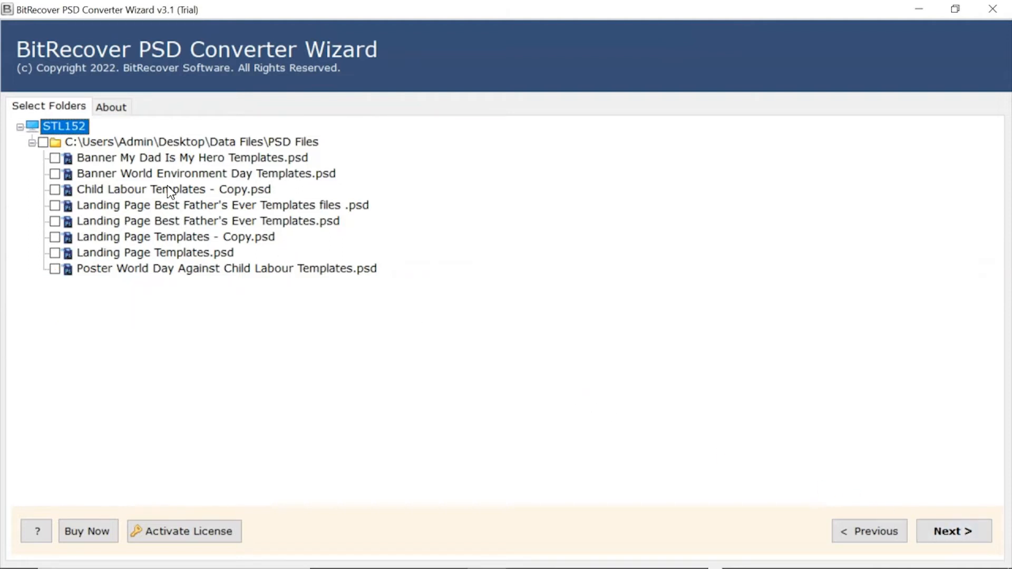
Tick the PSD Files folder checkbox to select all eight files, then go Next
left_click(43, 141)
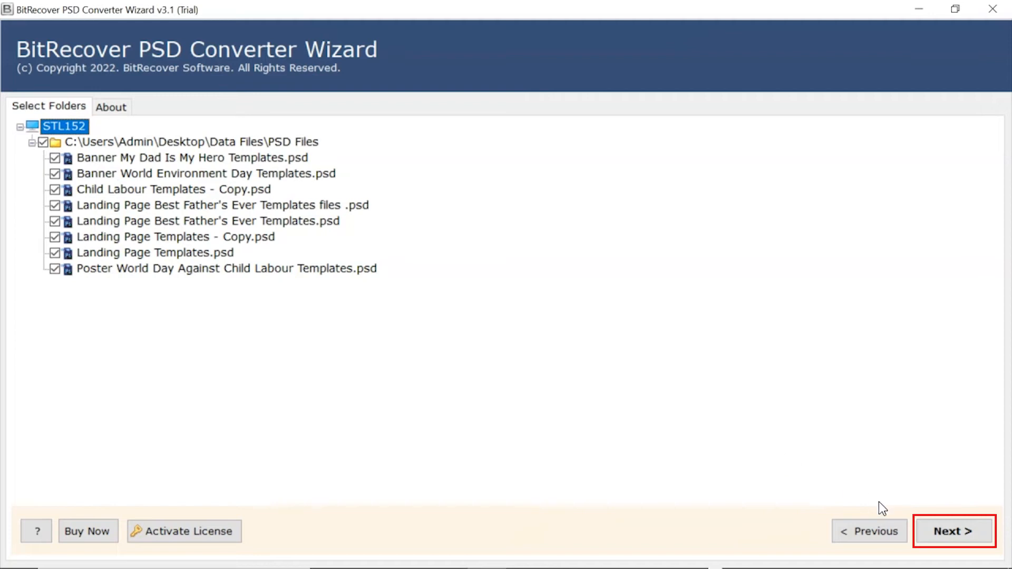
left_click(953, 531)
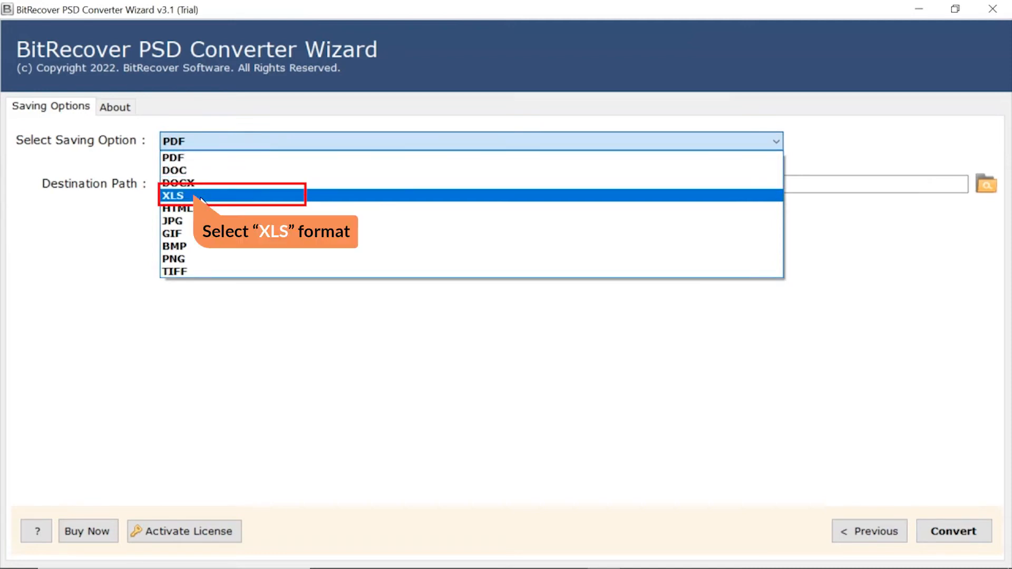
Choose XLS in the Select Saving Option dropdown, keeping the default destination path
left_click(173, 195)
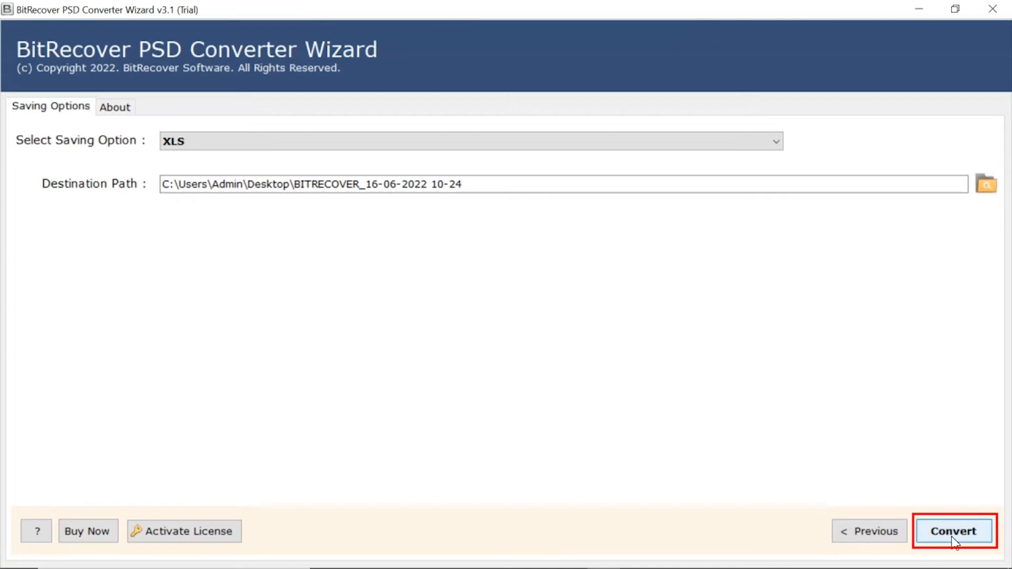
Start converting the eight PSD files to XLS and wait for the success message
left_click(954, 531)
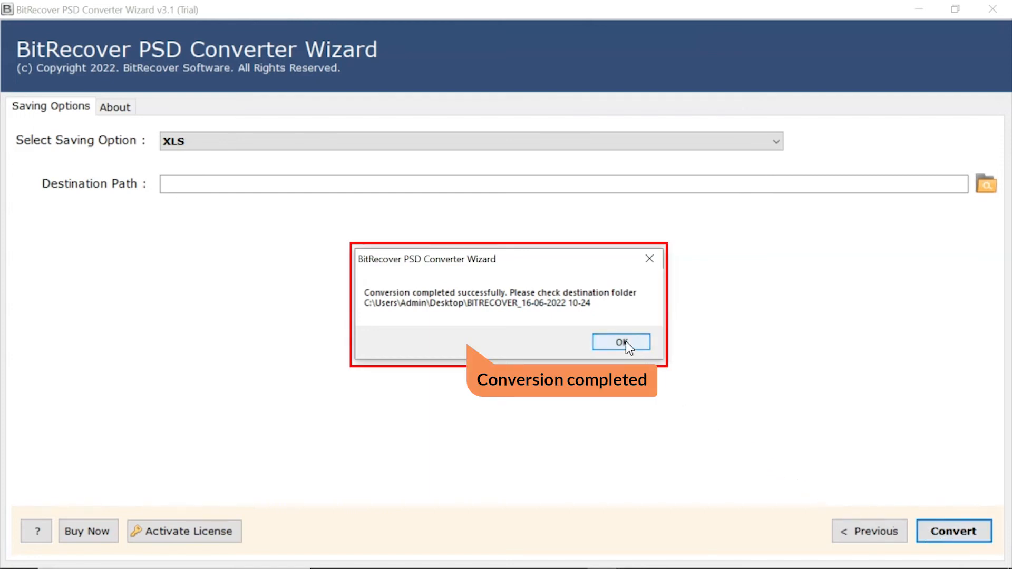
Dismiss the conversion-completed message and the five-file trial limit notice
left_click(620, 342)
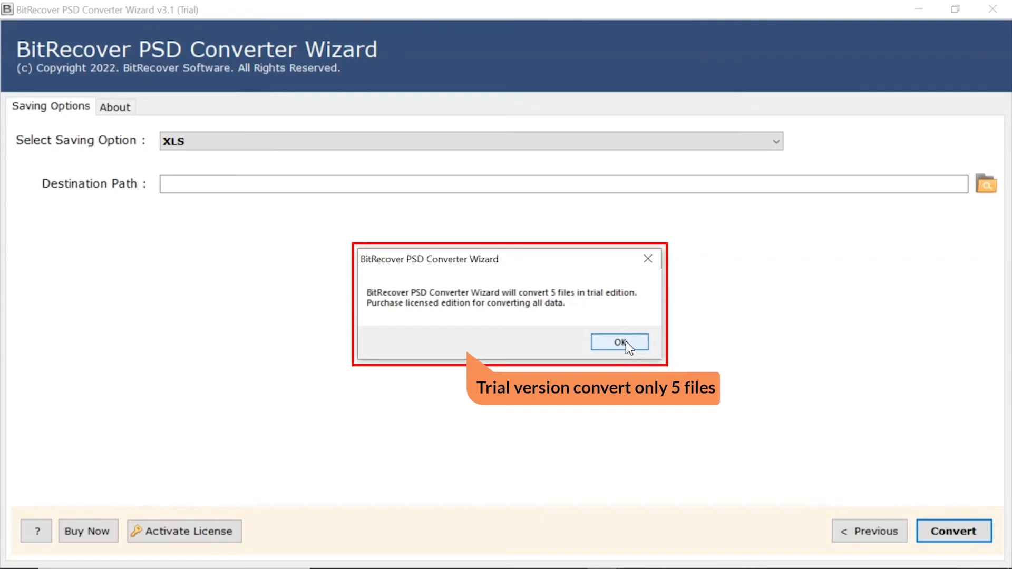
left_click(618, 341)
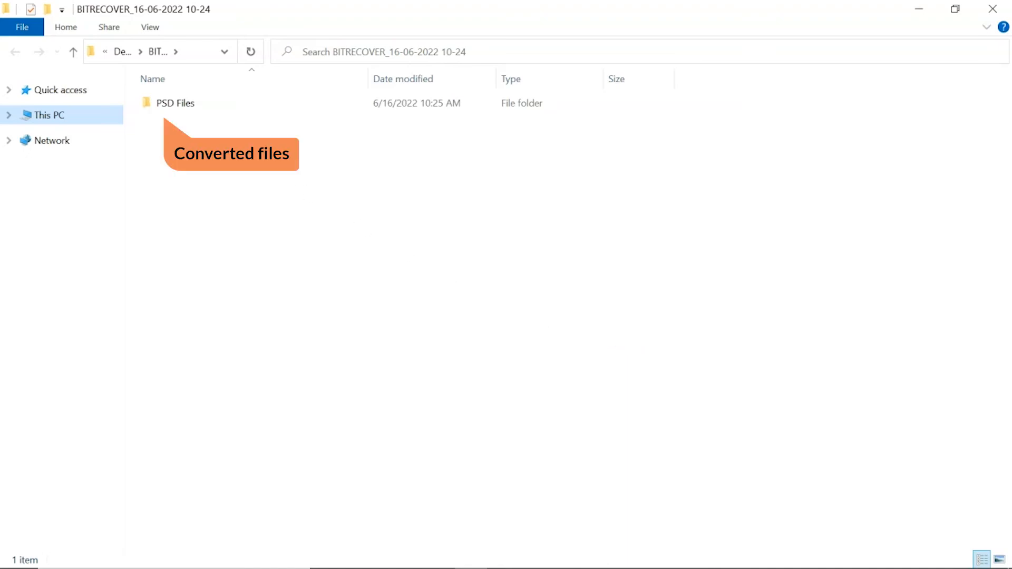
Open the PSD Files output folder to show the five converted .xls files
left_click(175, 103)
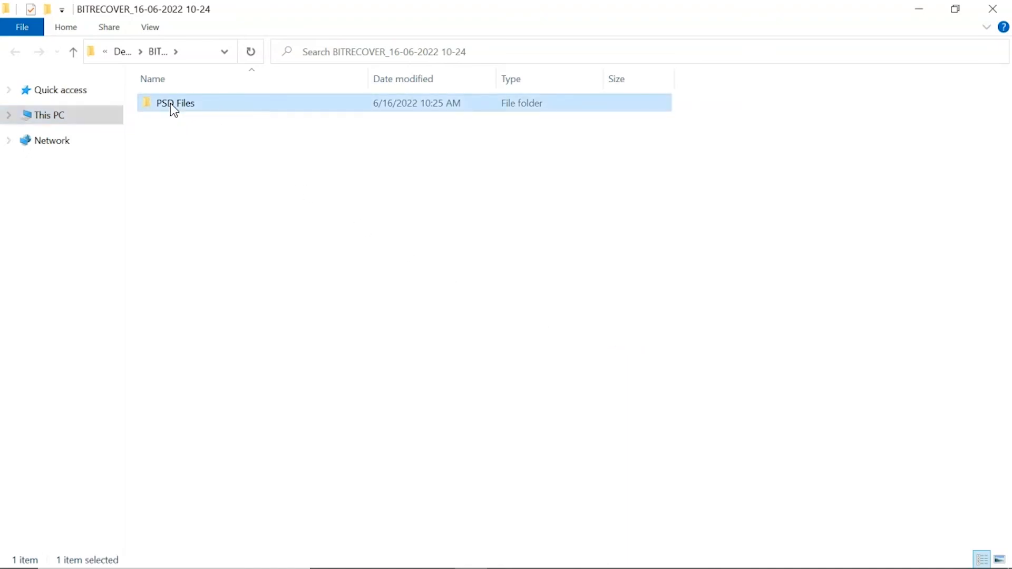
double_click(175, 103)
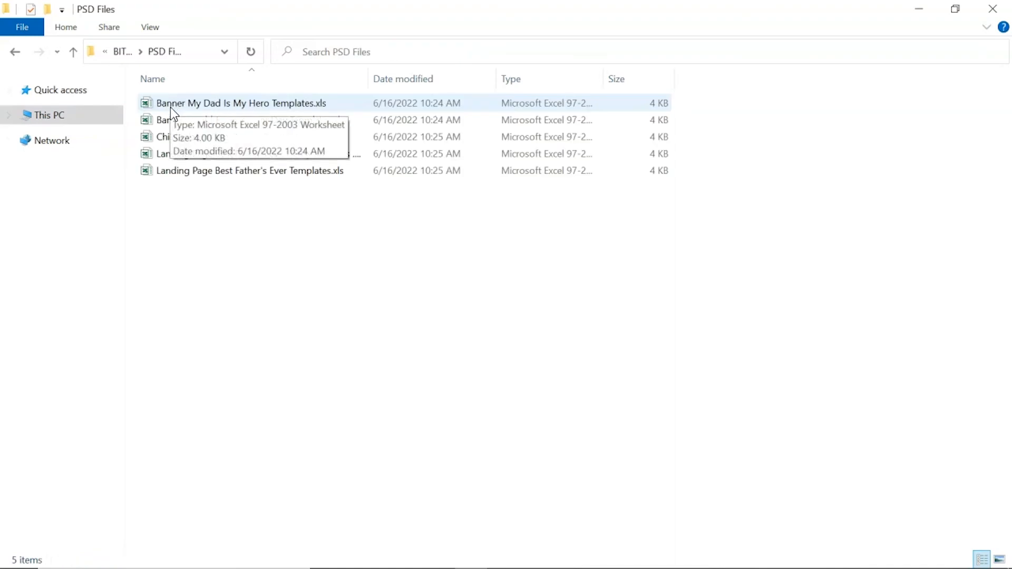